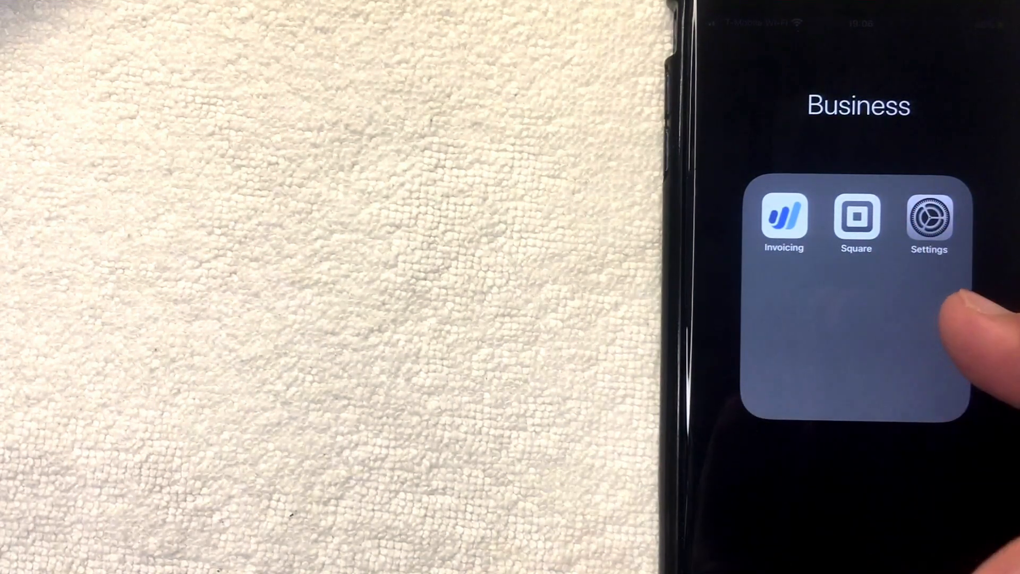
# Step: Launch the Settings app from the Business folder on the home screen
pyautogui.click(929, 218)
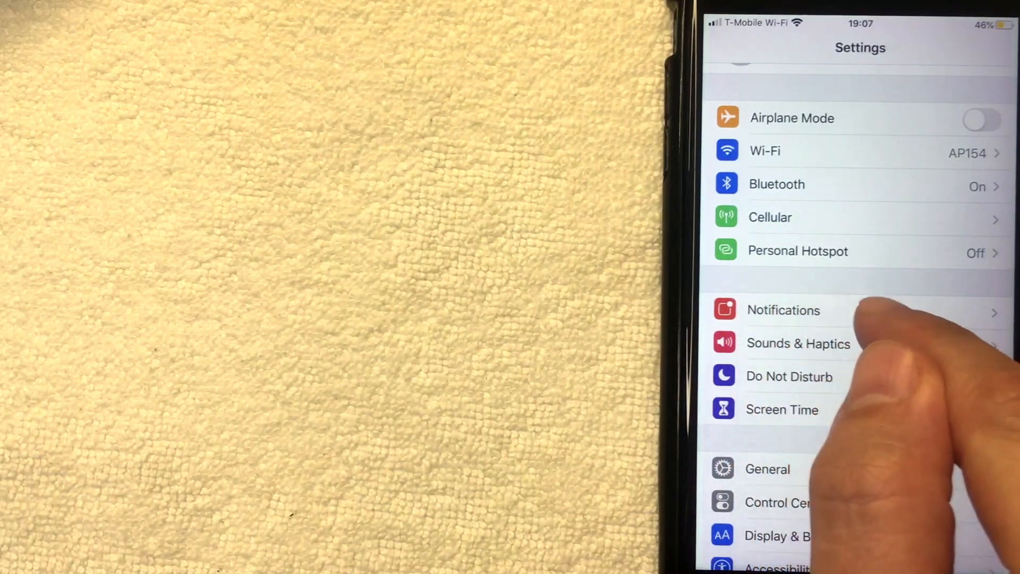
# Step: Go into Notifications and select the American app's entry
pyautogui.click(783, 310)
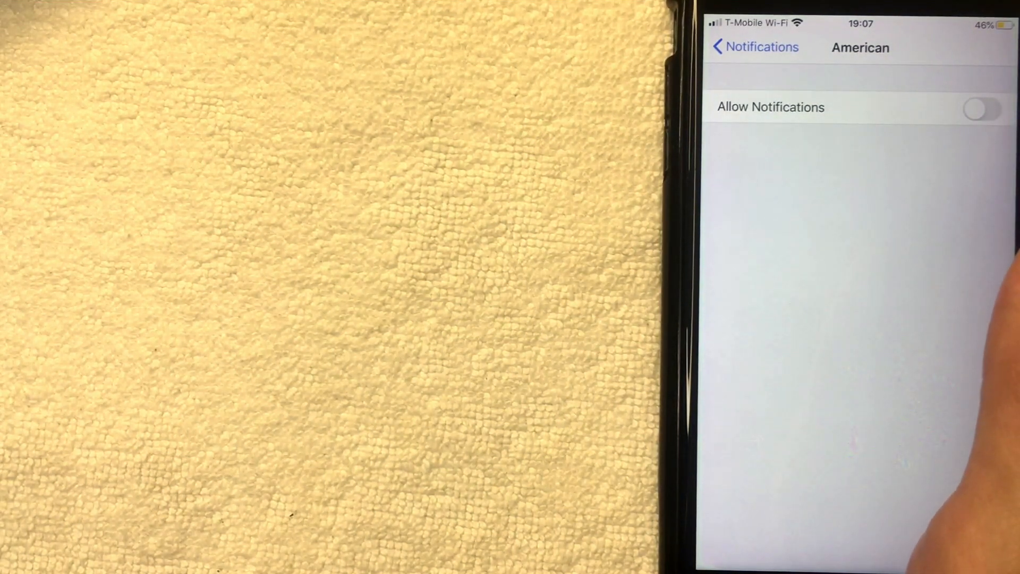
# Step: Toggle Allow Notifications for American on then off, leaving it off, and go back to the list
pyautogui.click(982, 107)
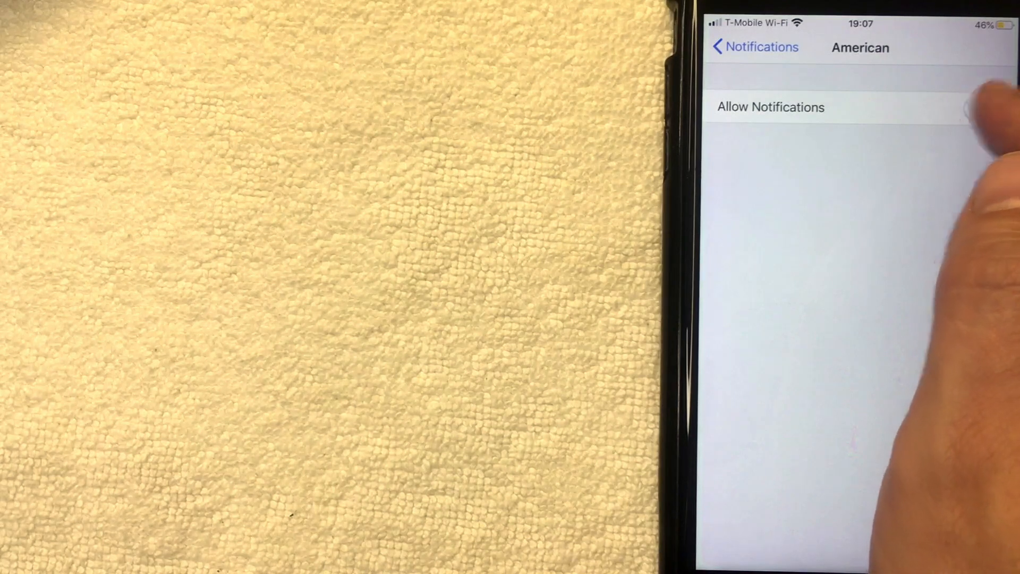
pyautogui.click(981, 108)
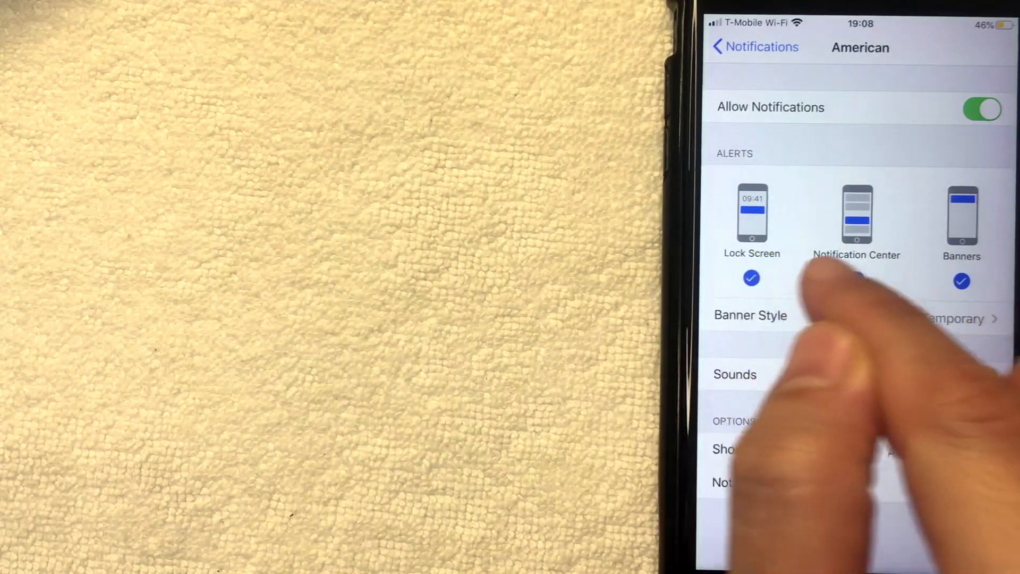
pyautogui.click(856, 279)
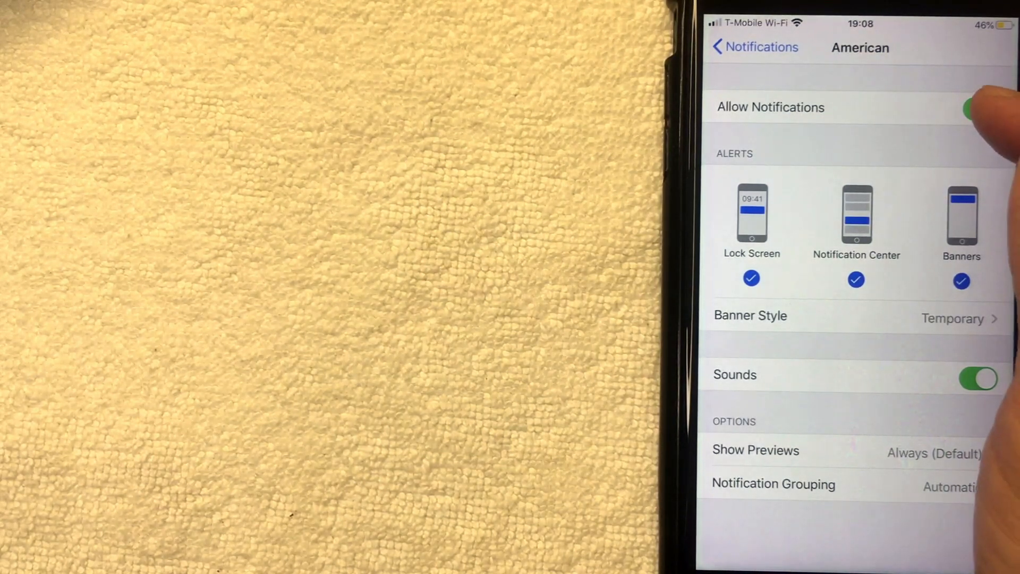
pyautogui.click(979, 107)
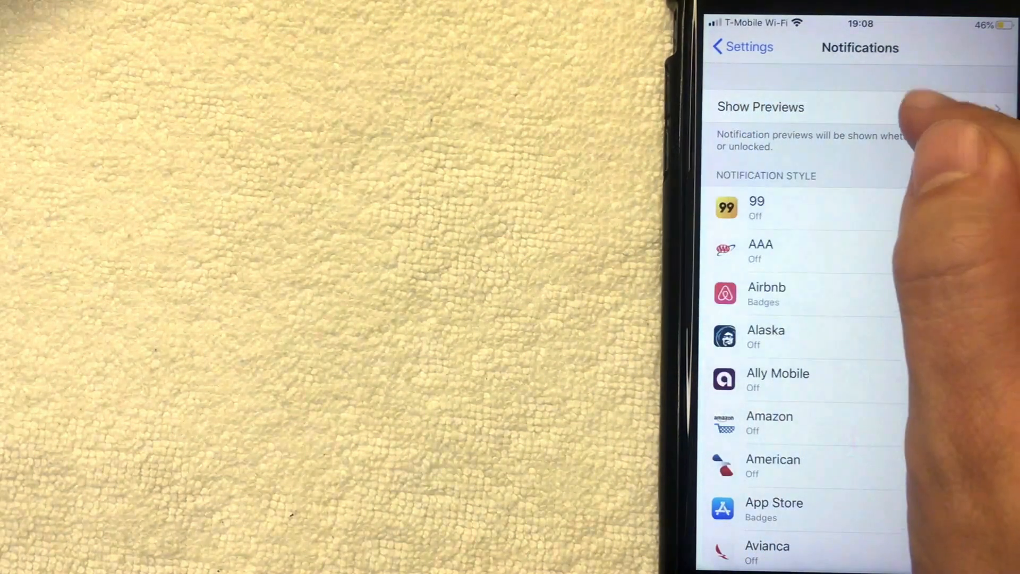
# Step: Set Show Previews to Always and return to the main Settings list
pyautogui.click(760, 106)
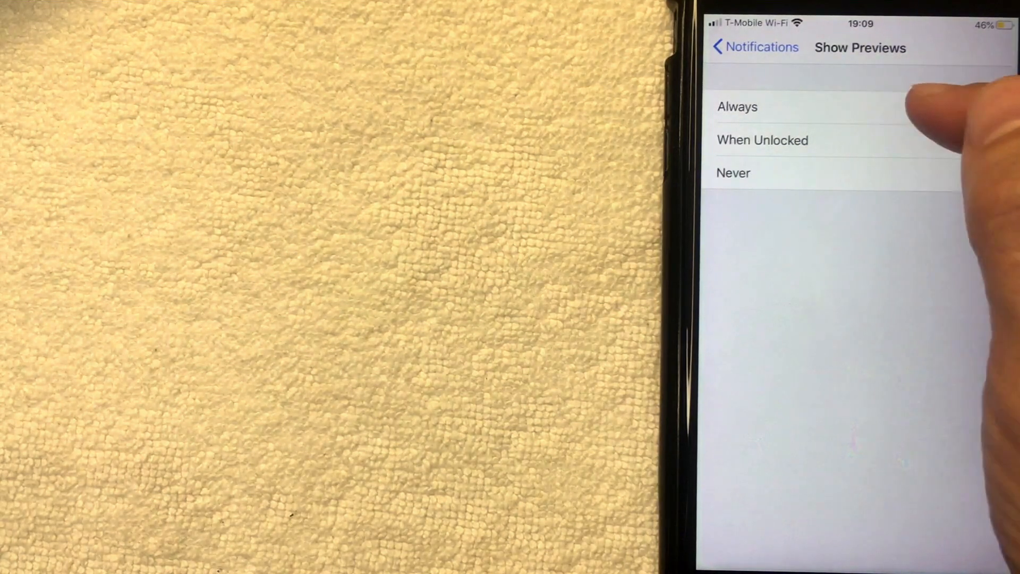
pyautogui.click(736, 107)
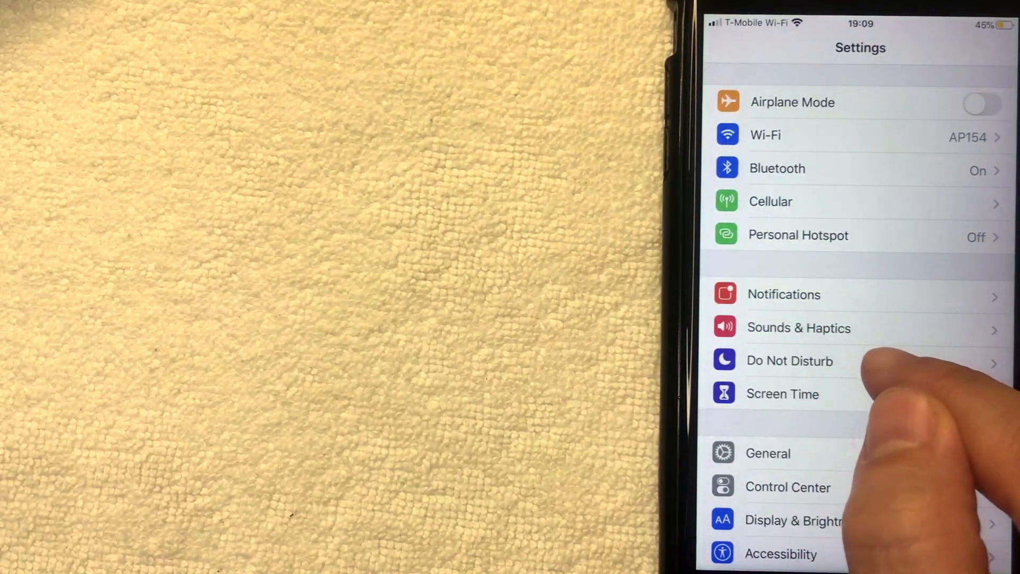
# Step: Switch Do Not Disturb on with Scheduled off and silencing set to Always
pyautogui.click(789, 360)
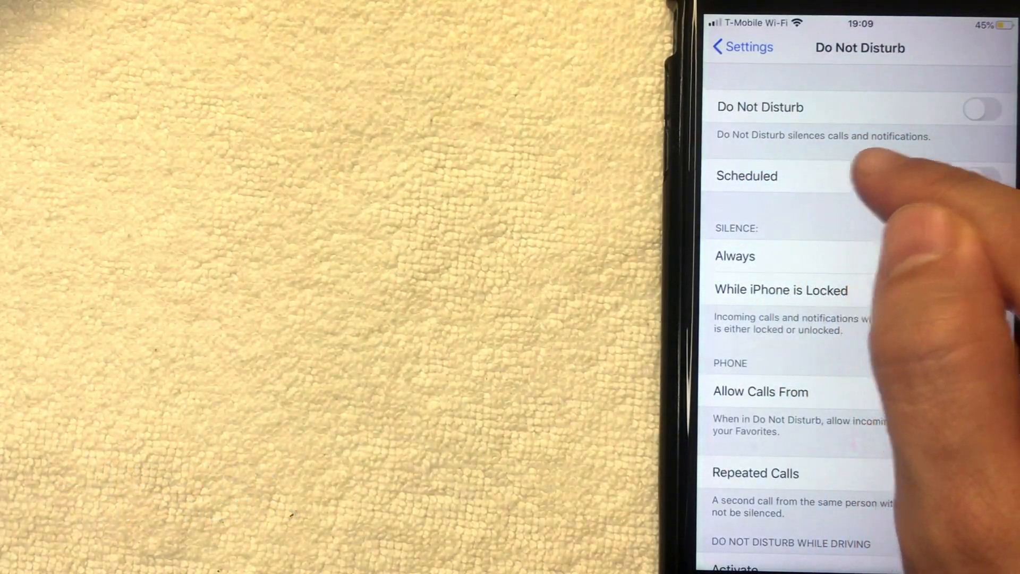
pyautogui.click(734, 256)
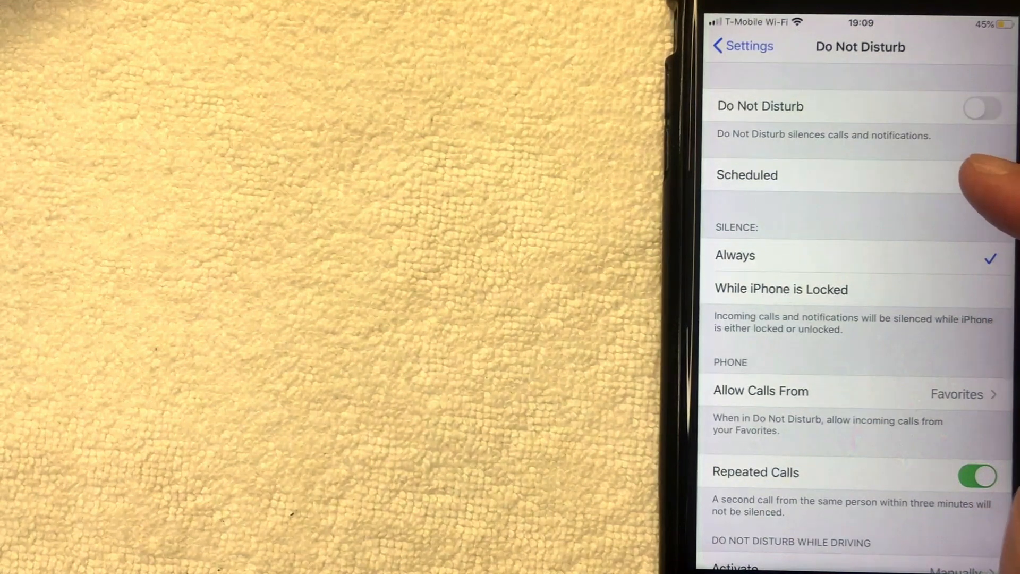
pyautogui.click(982, 107)
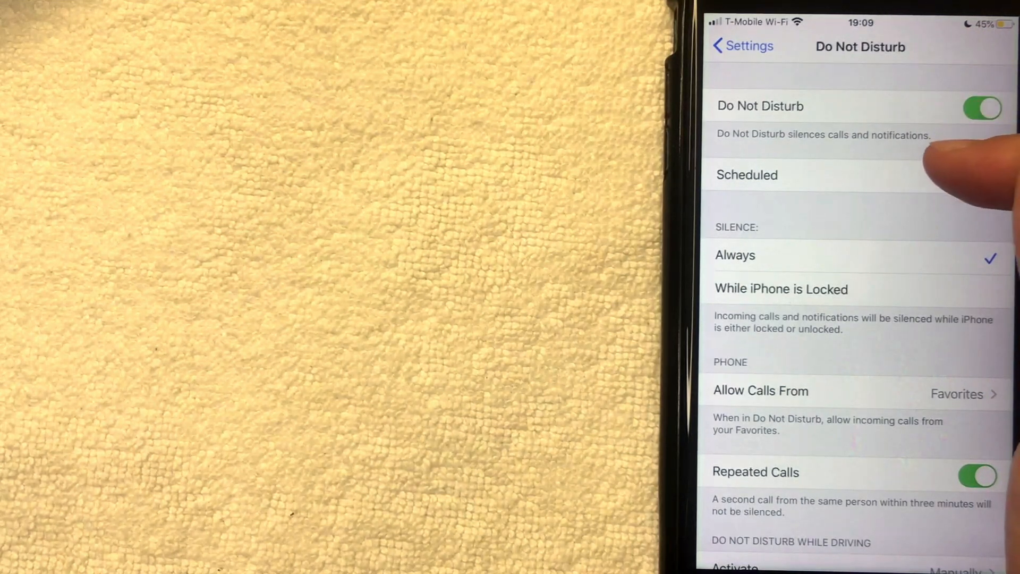
pyautogui.moveTo(976, 163)
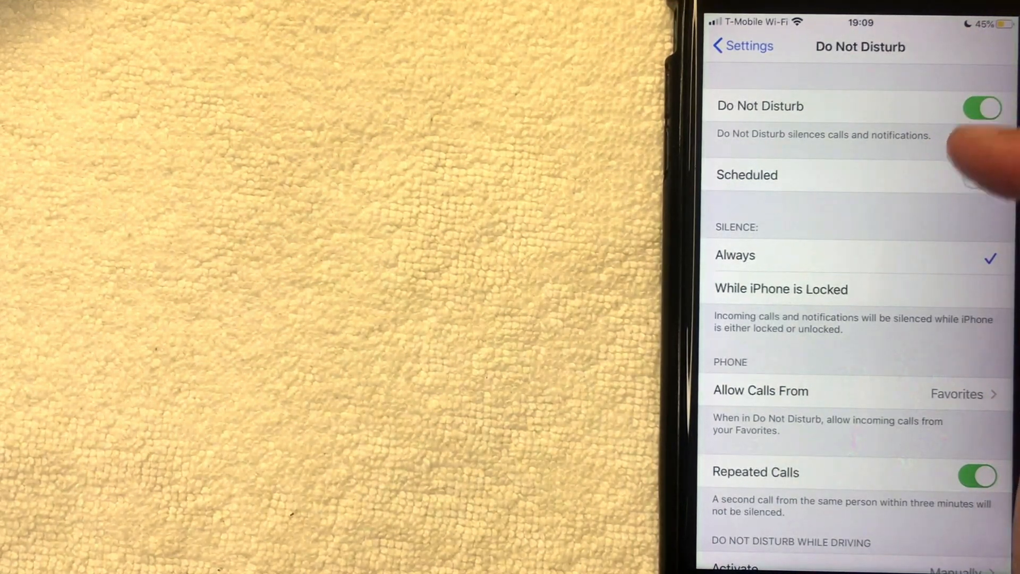
pyautogui.click(982, 179)
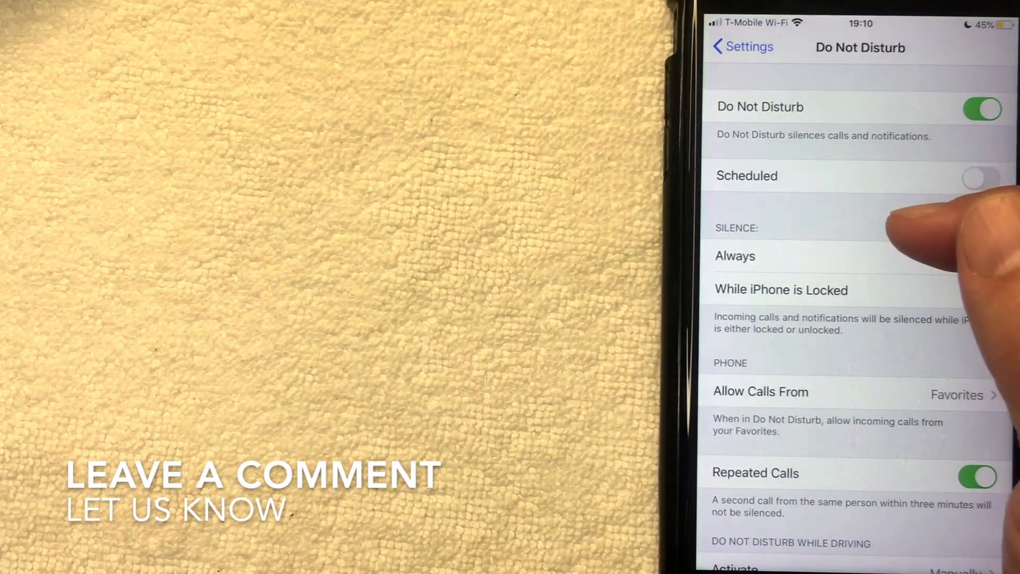
pyautogui.click(735, 256)
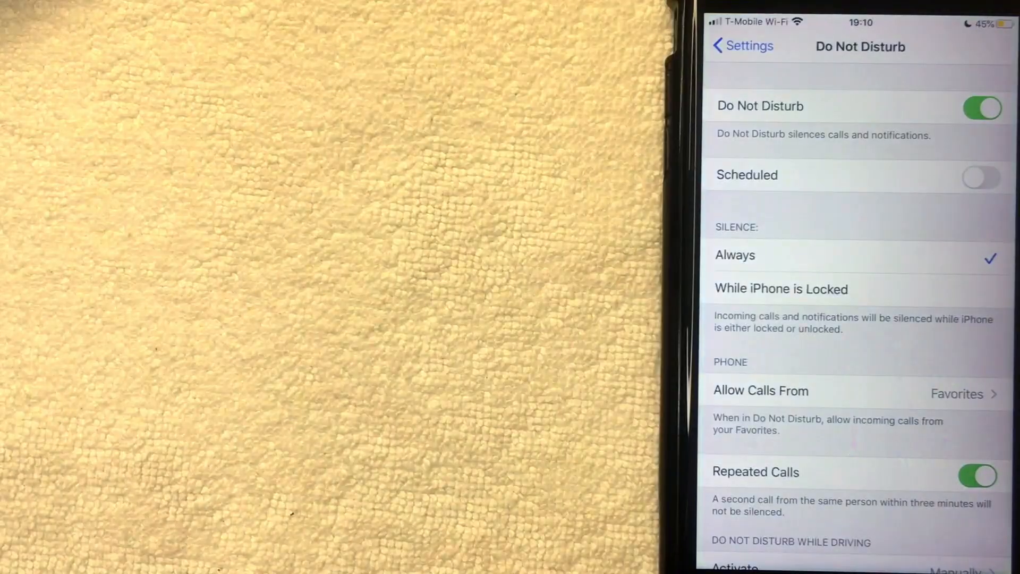